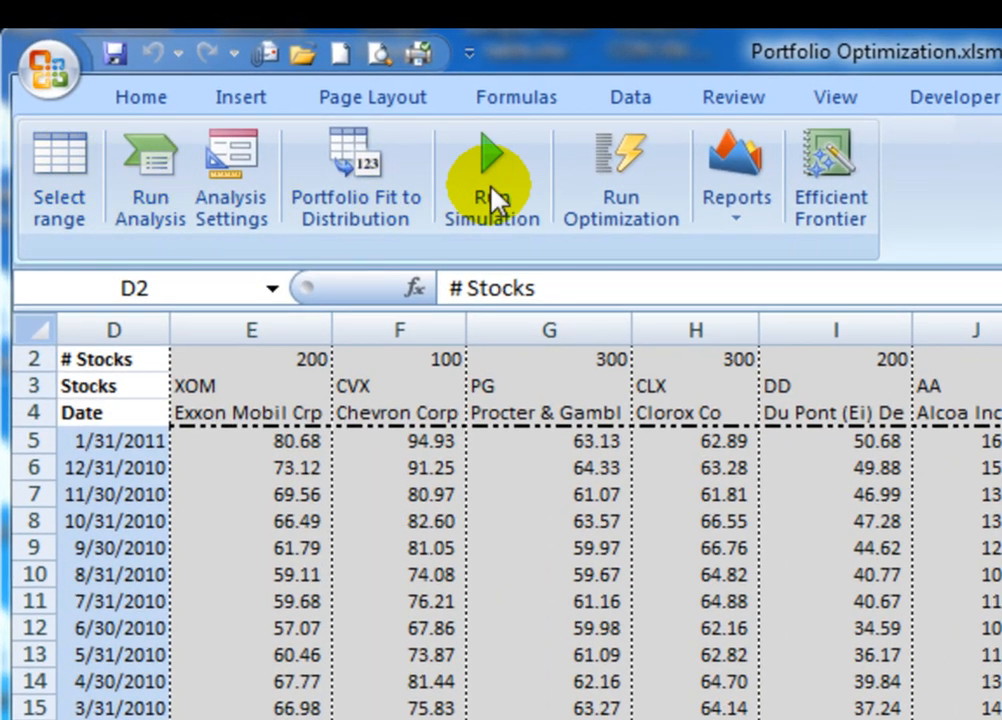
mouse_move(862, 216)
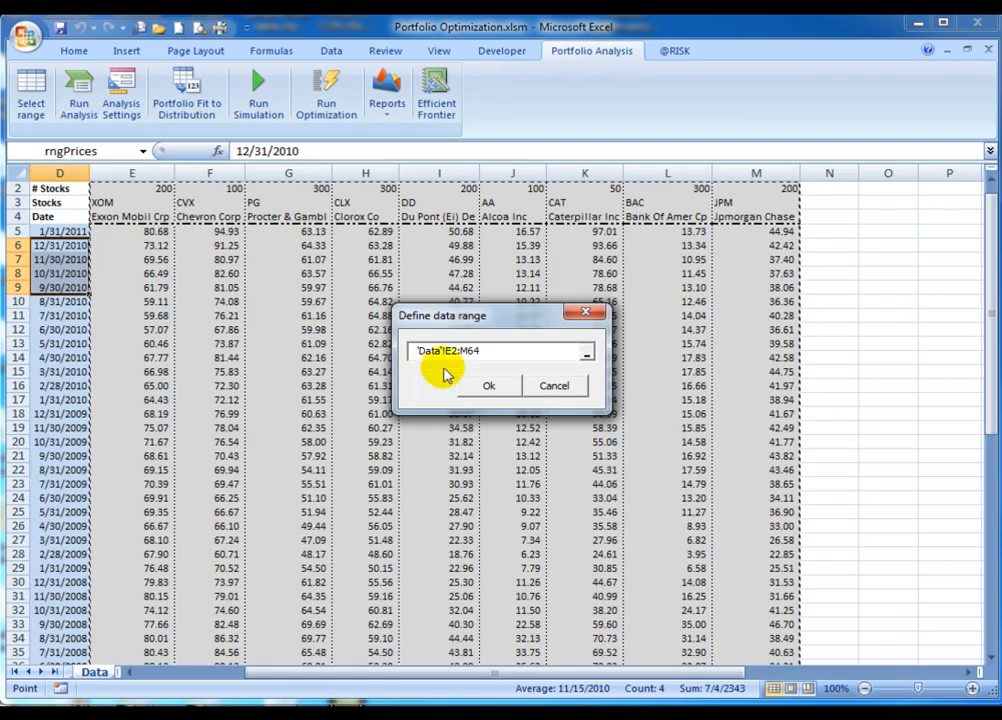
Confirm the 'Data'!E2:M64 price range and run the portfolio analysis
click(488, 384)
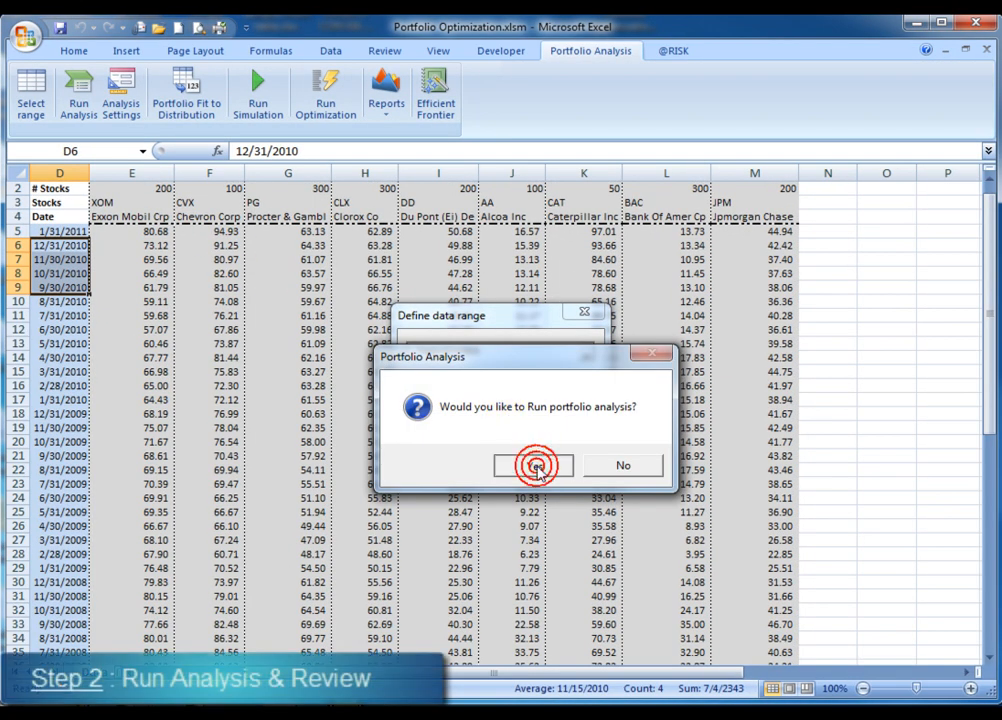
click(532, 464)
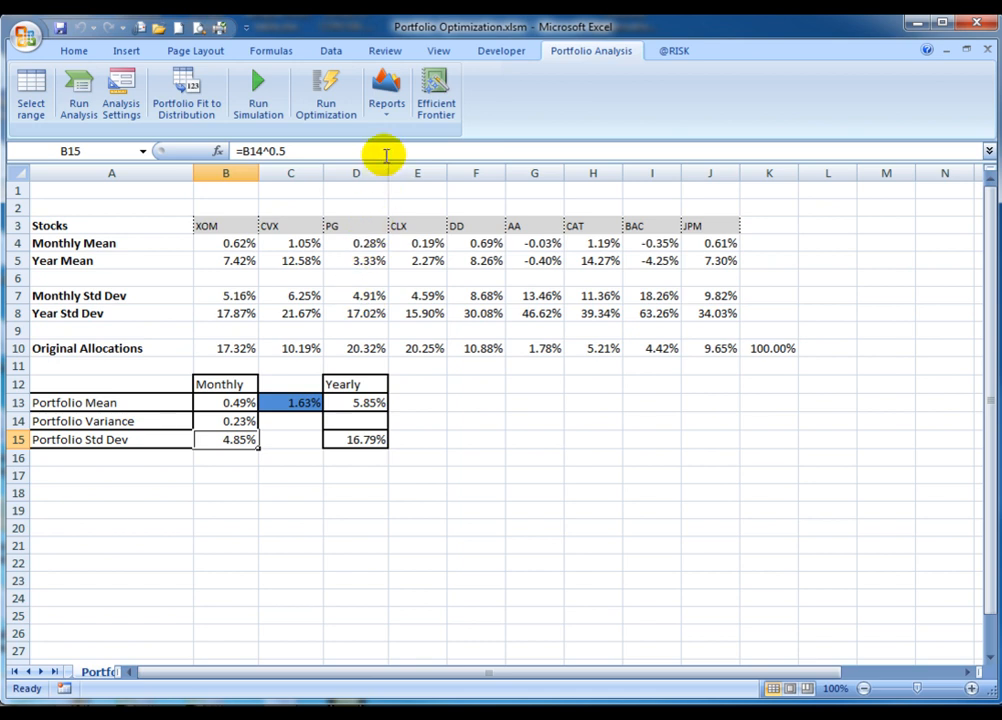
Browse the statistics and Portfolio sheets and cancel out of Analysis Settings unchanged
click(386, 96)
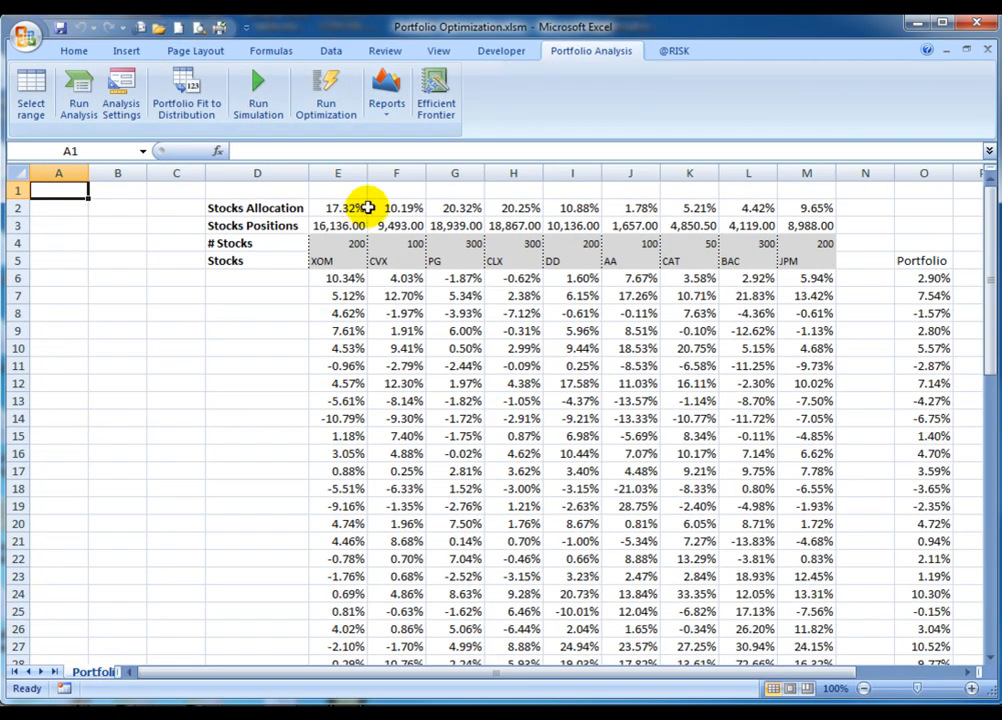
click(120, 96)
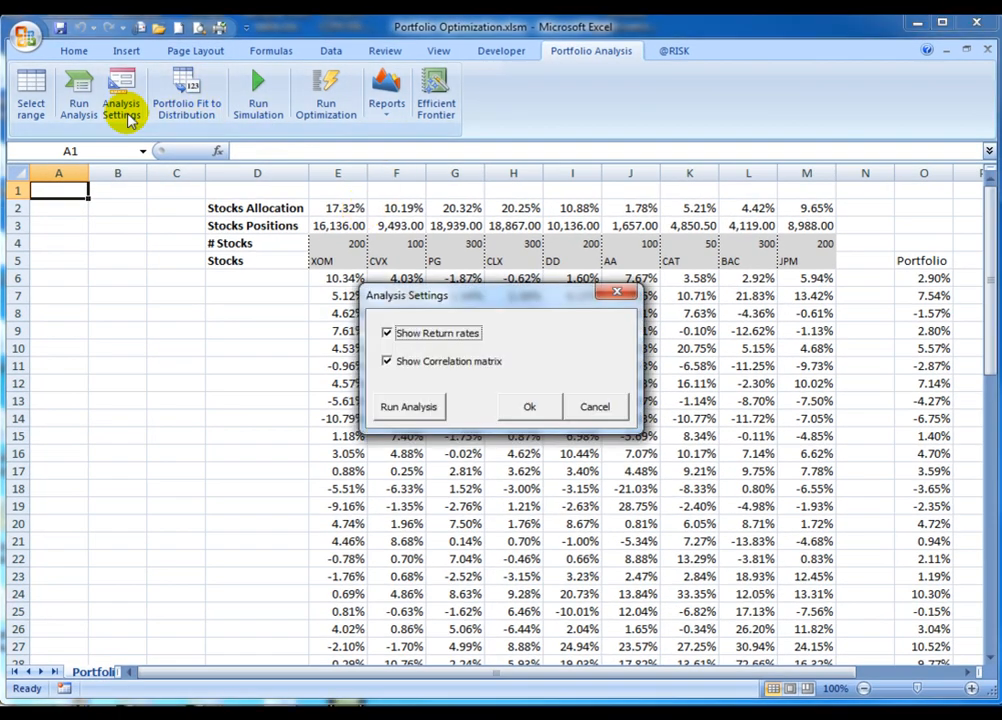
mouse_move(150, 138)
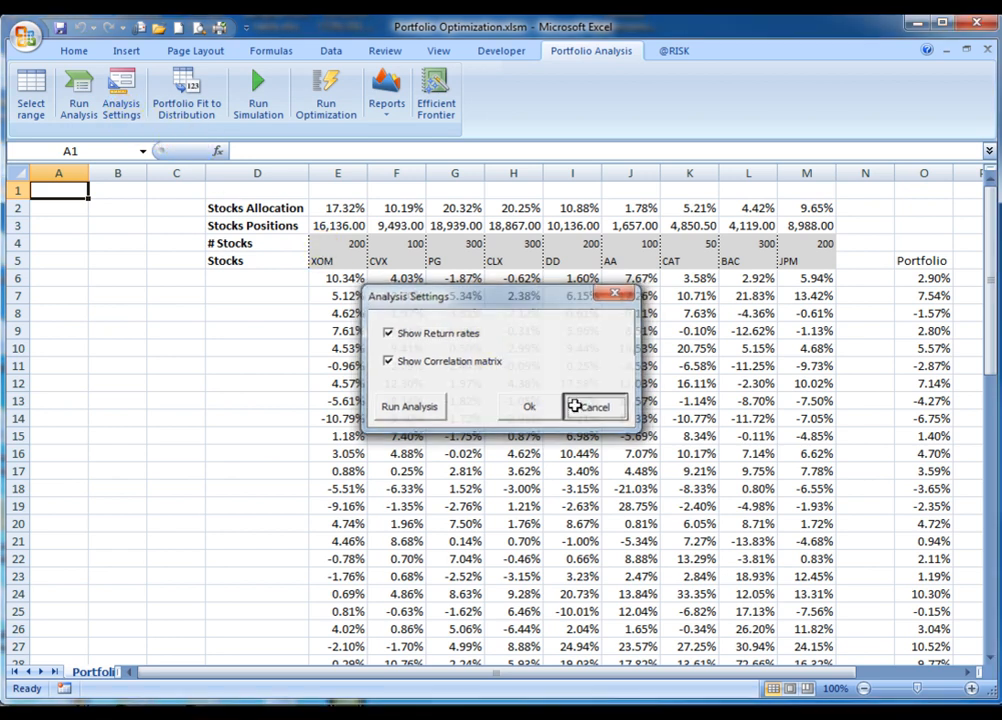
click(386, 90)
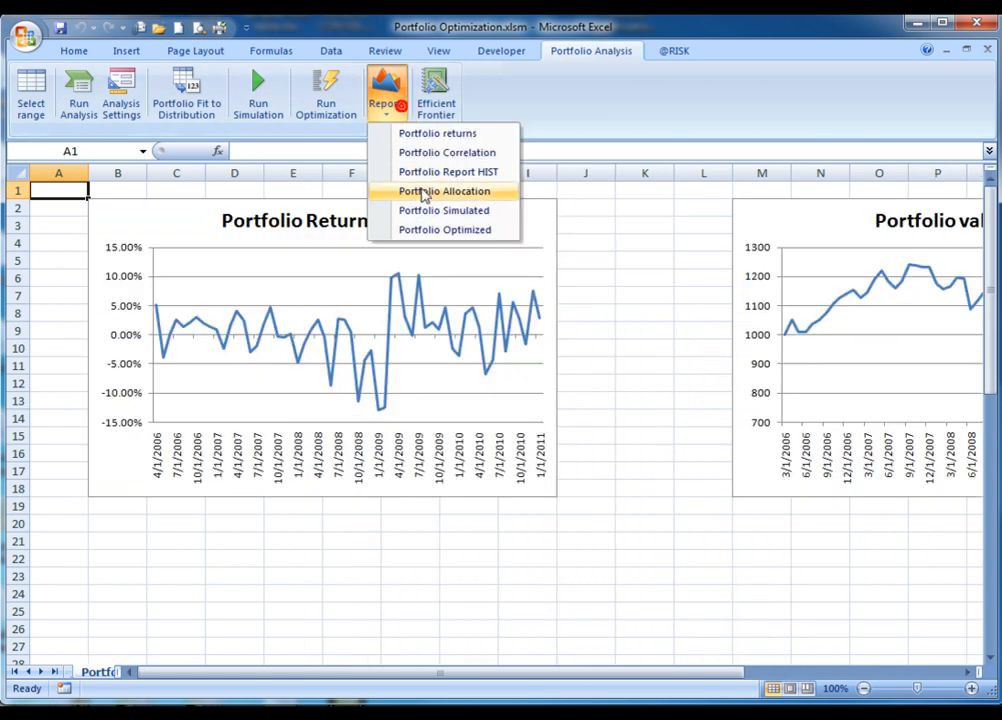
Show the Portfolio Allocation pie chart from the Reports menu
click(444, 192)
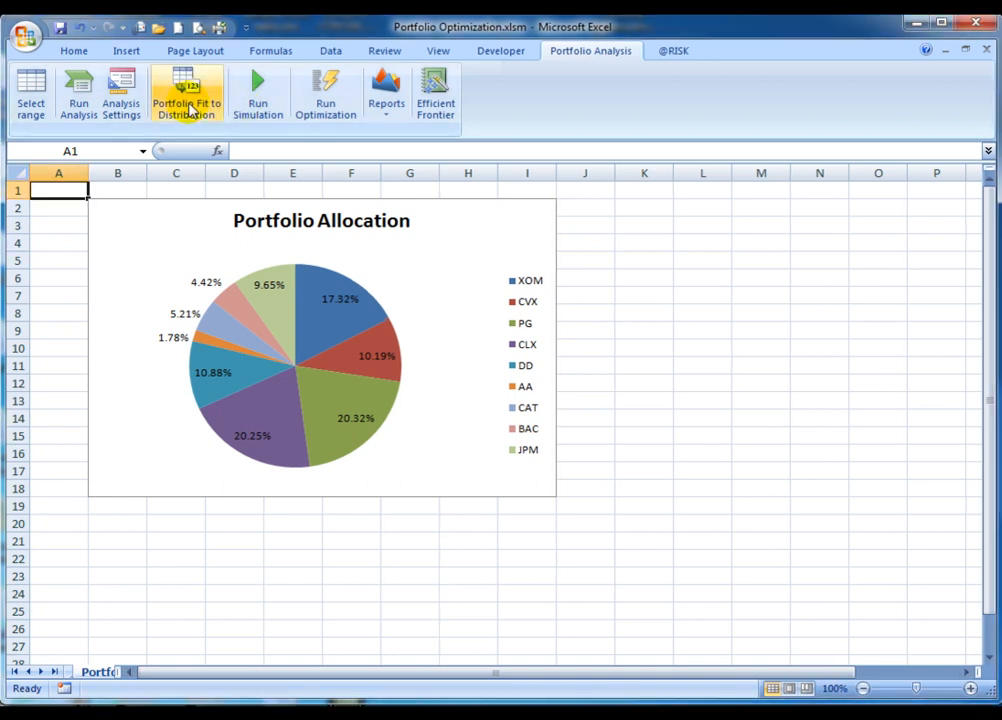
mouse_move(186, 96)
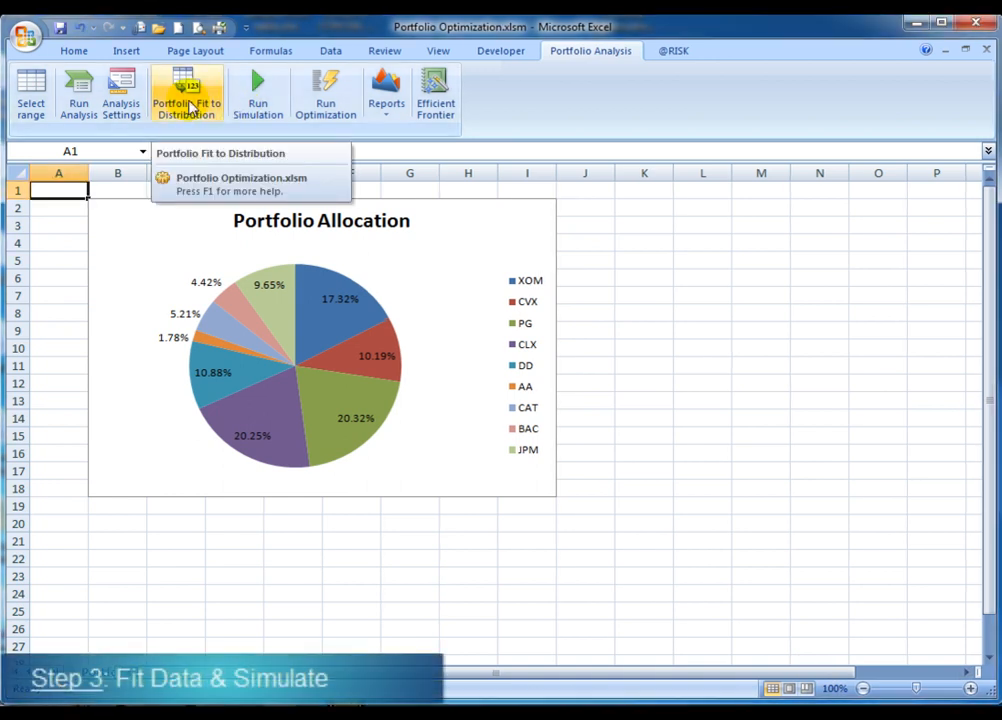
Run the batch fit 'Portfolio Fit' on stock returns using the Chi-Squared Statistic criterion
click(186, 96)
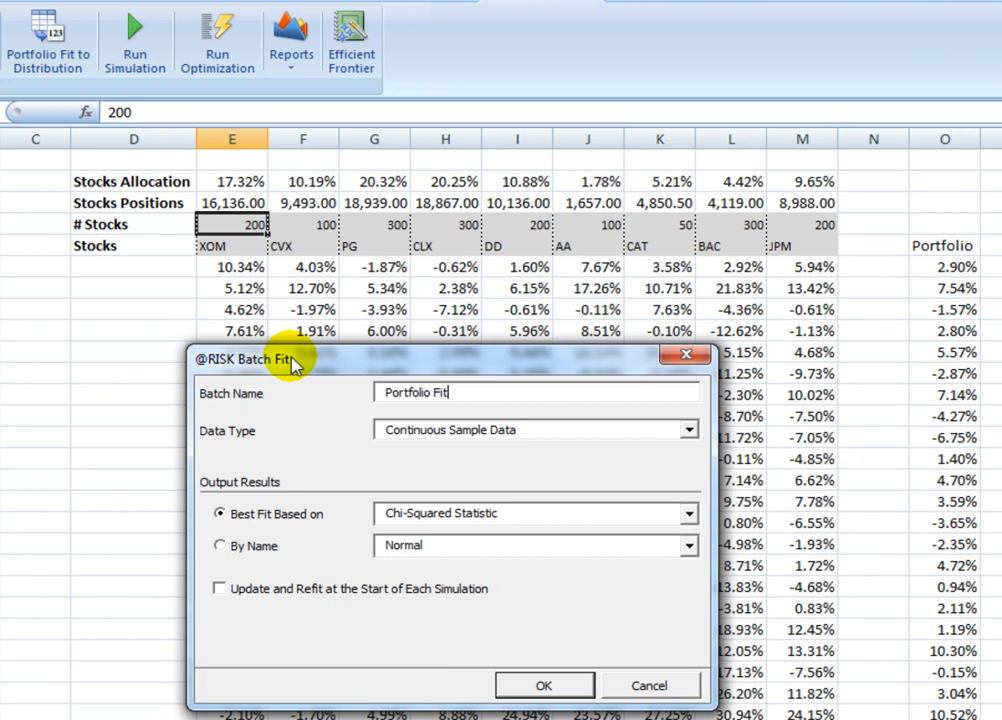
mouse_move(350, 460)
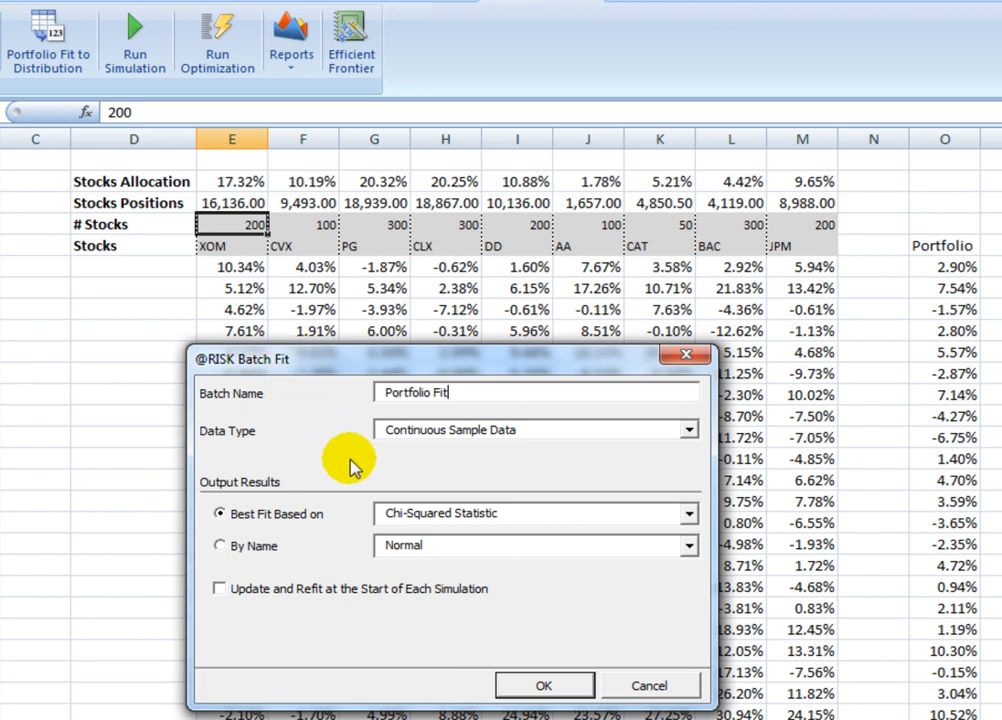
mouse_move(618, 524)
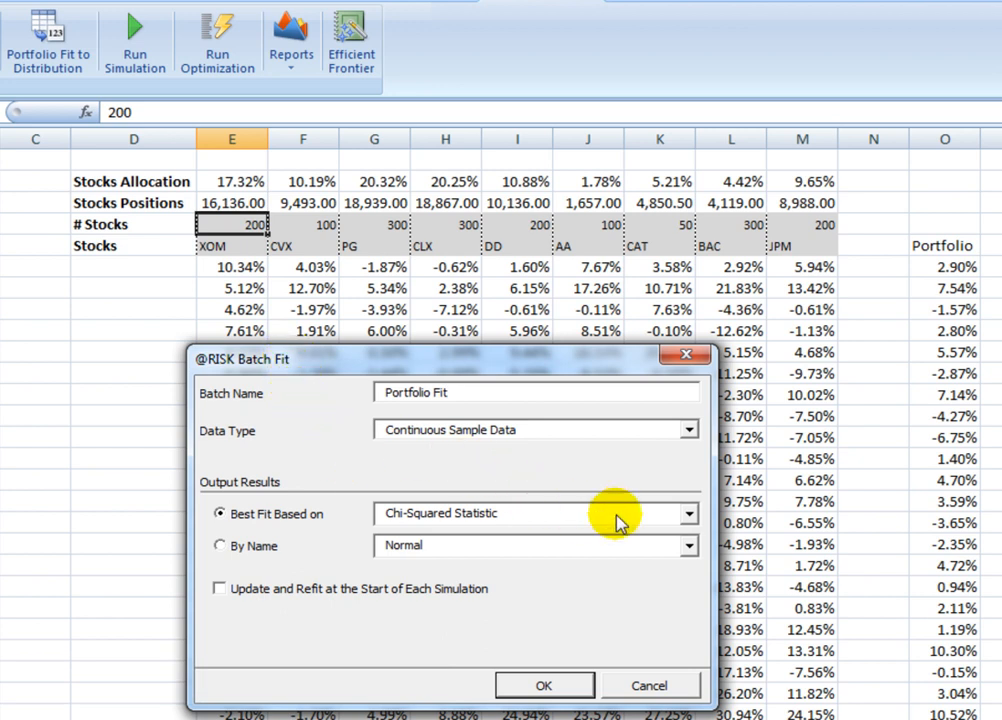
click(688, 512)
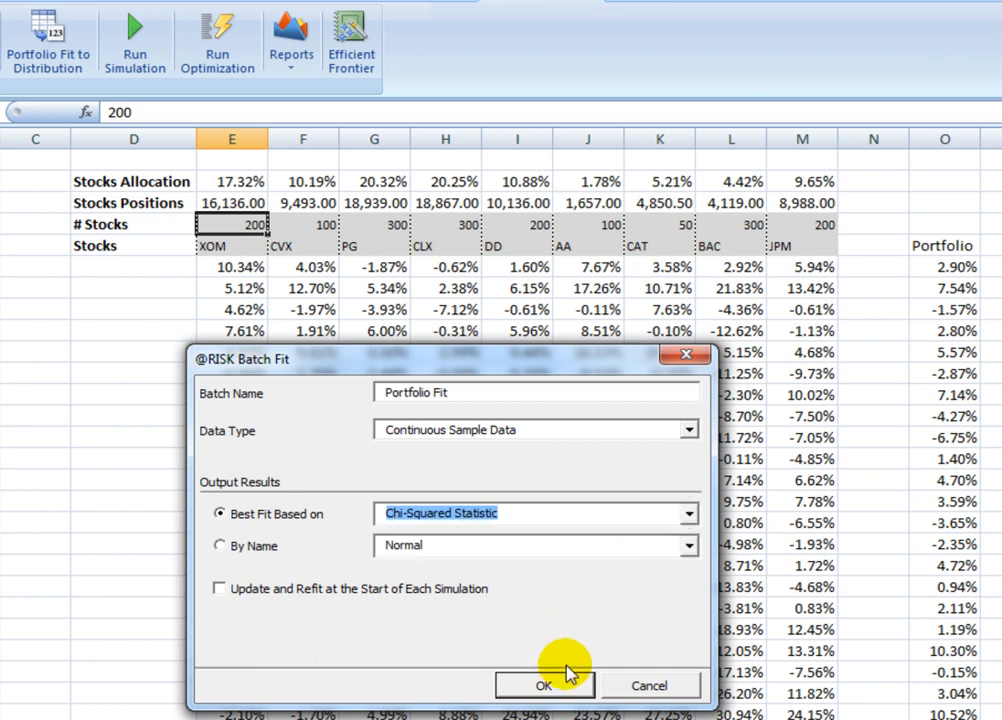
click(544, 684)
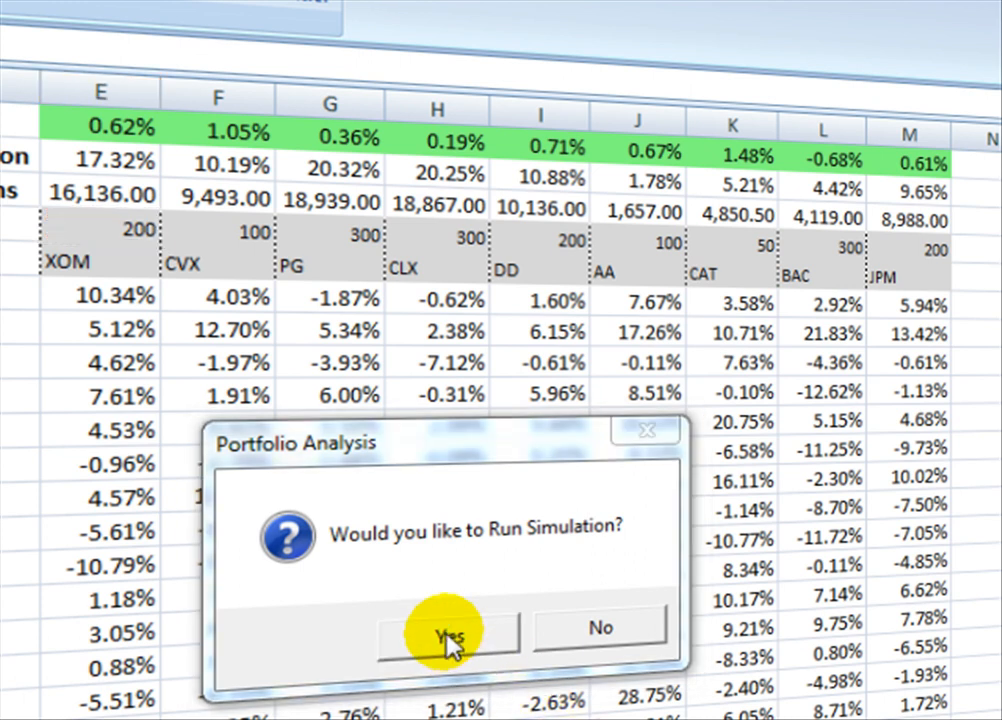
Simulate 5000 iterations and inspect the monthly and annual mean return results
click(448, 630)
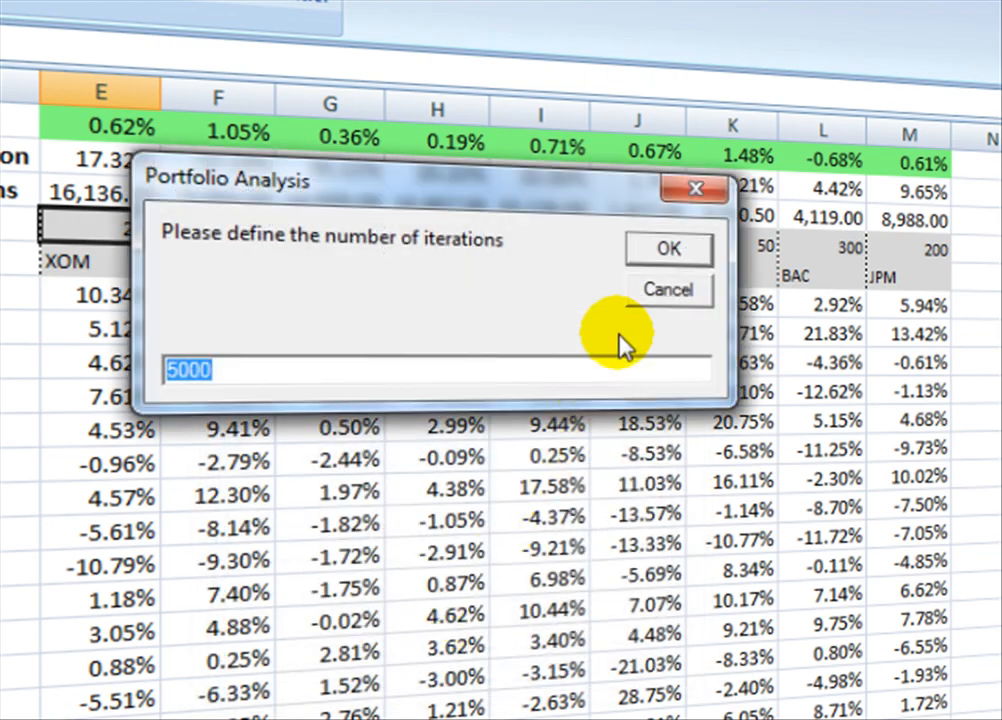
click(668, 248)
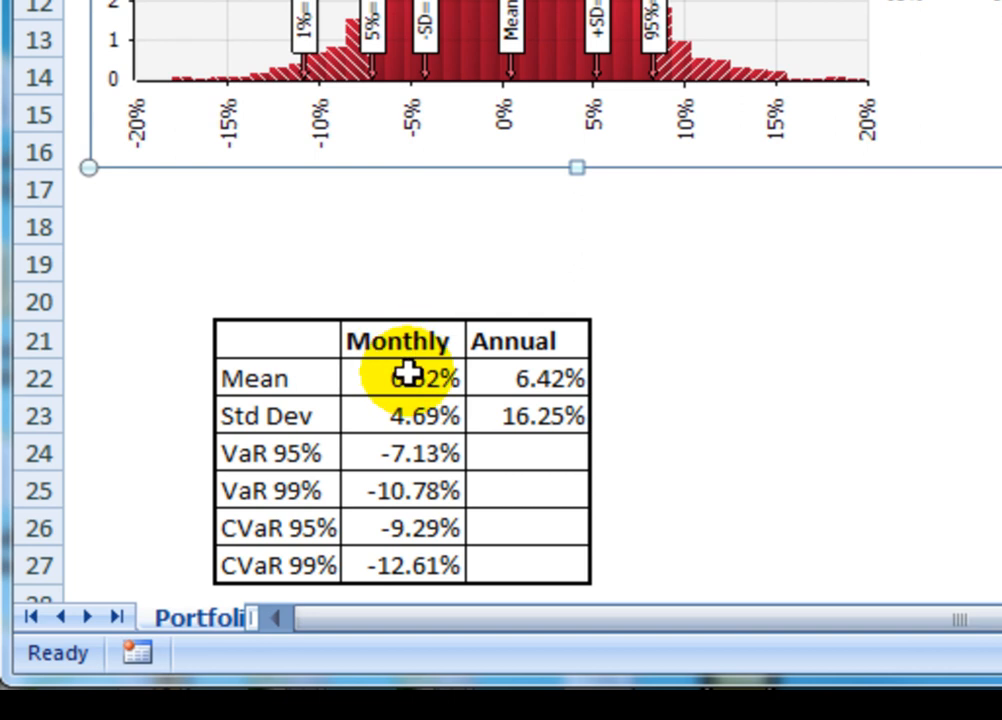
click(404, 378)
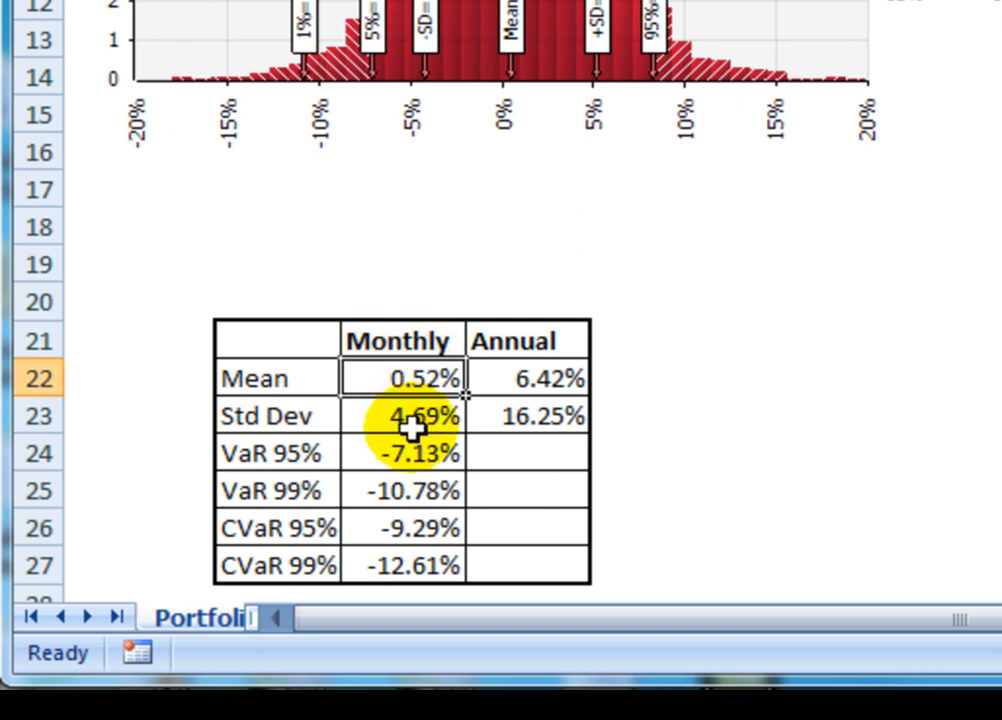
mouse_move(460, 418)
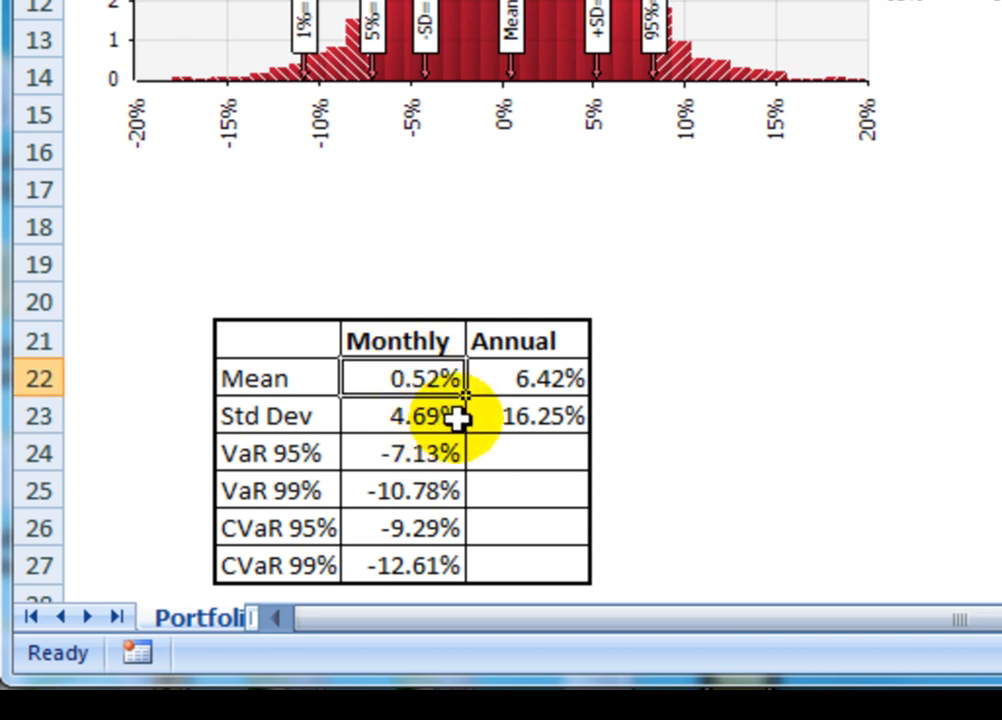
click(530, 378)
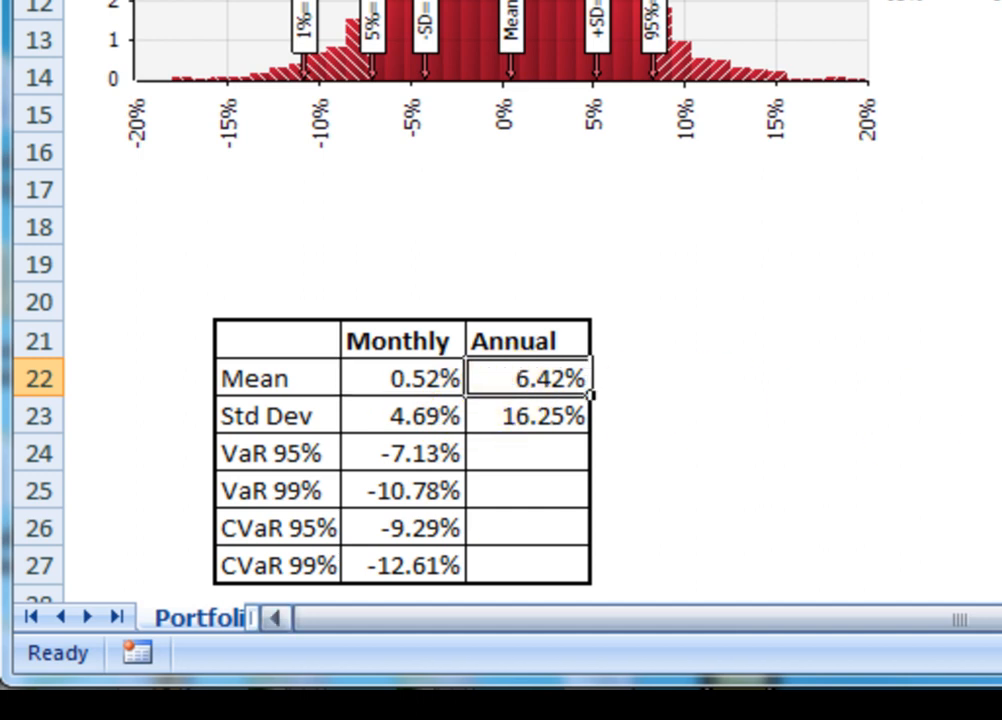
scroll(right, 3)
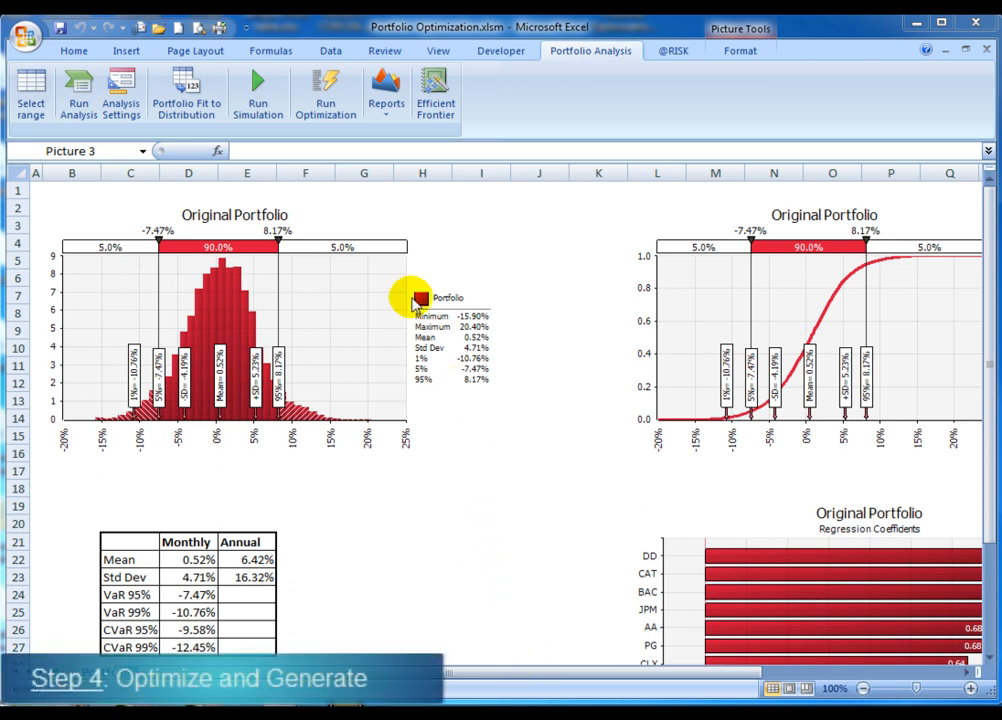
mouse_move(324, 90)
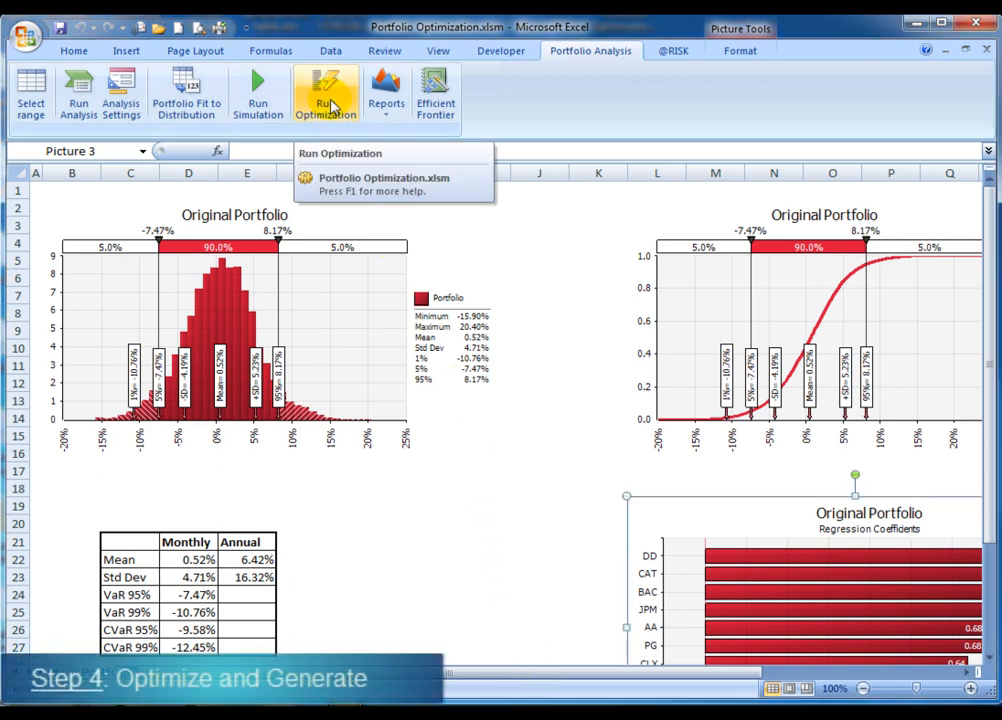
Run the optimization with weights 1%-35% and Std Dev <= 4.7813%
click(324, 90)
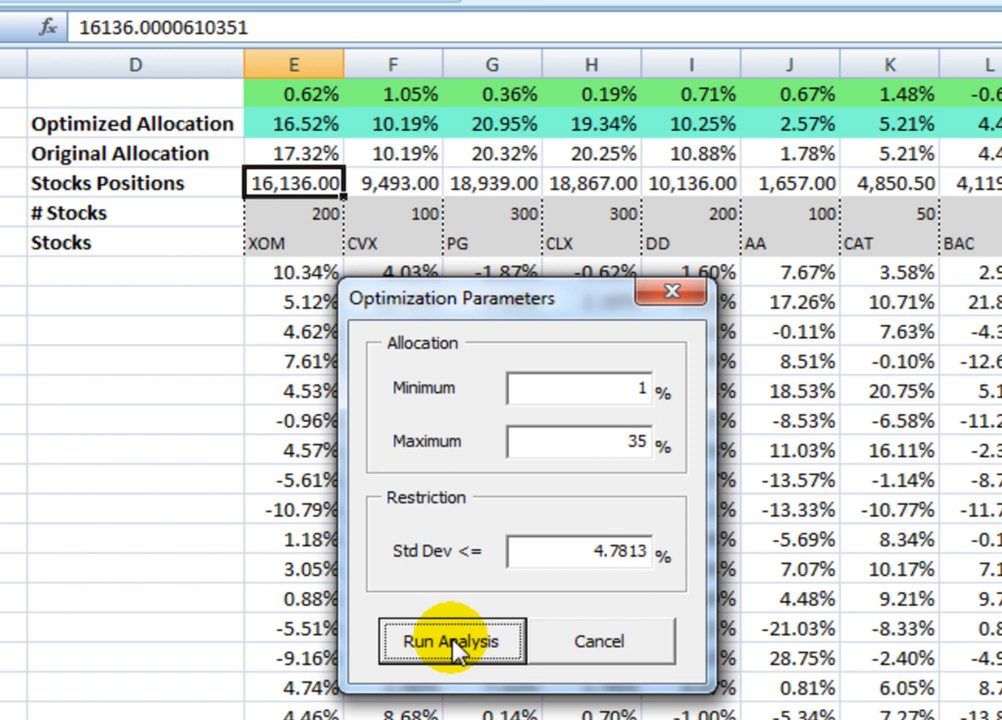
click(452, 640)
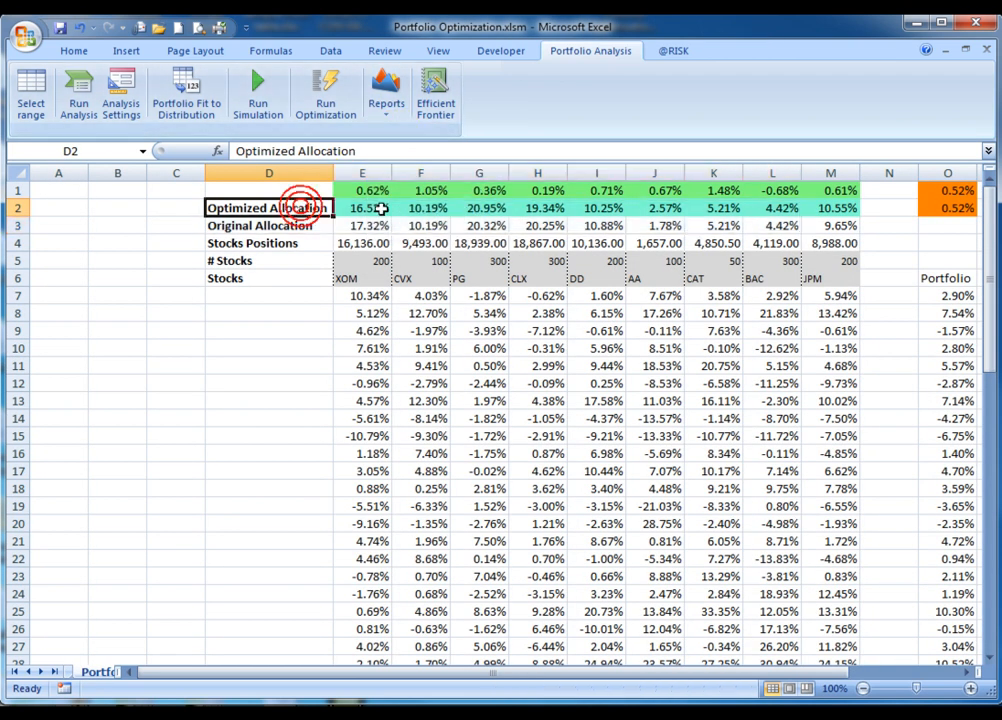
Compare XOM's allocations, then generate the efficient frontier with weight limits 0.01 to 0.45
drag(362, 206, 362, 224)
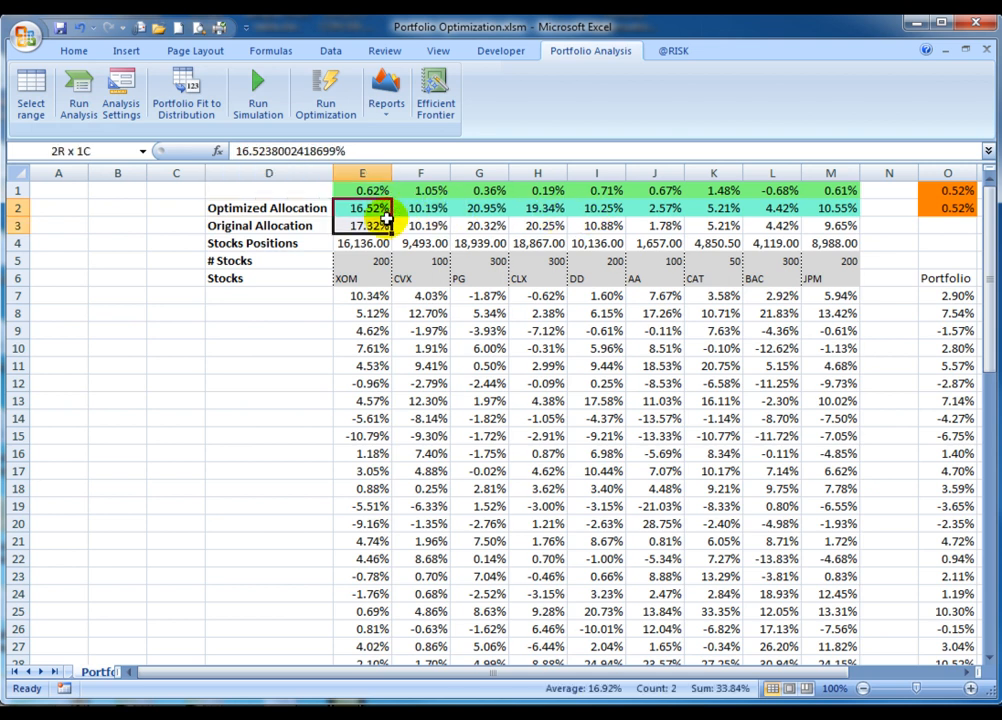
click(436, 90)
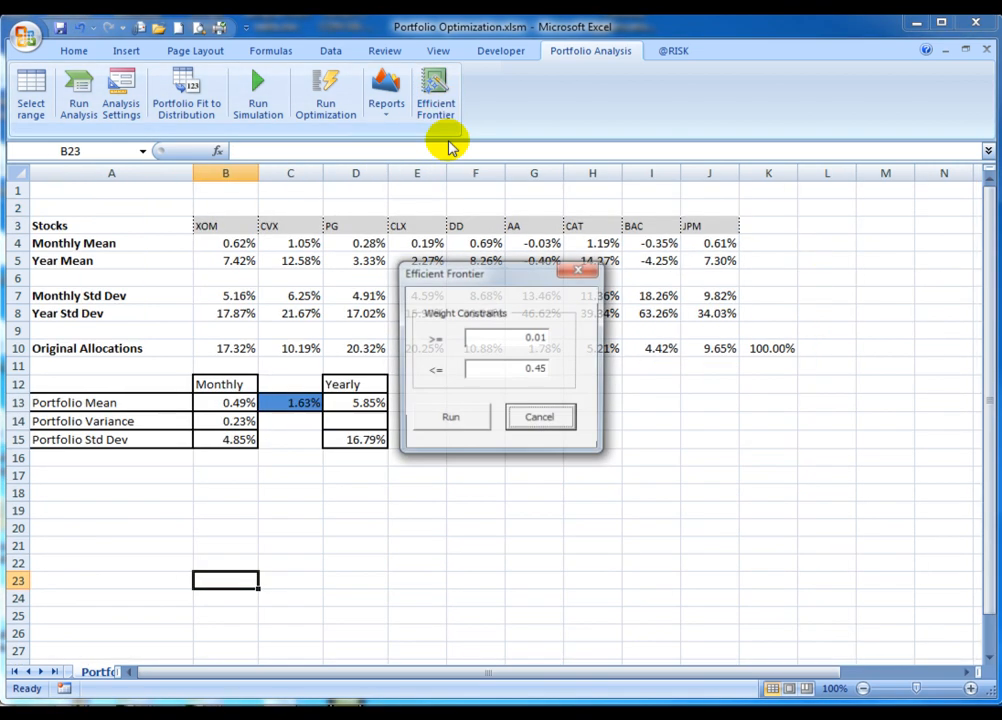
click(450, 418)
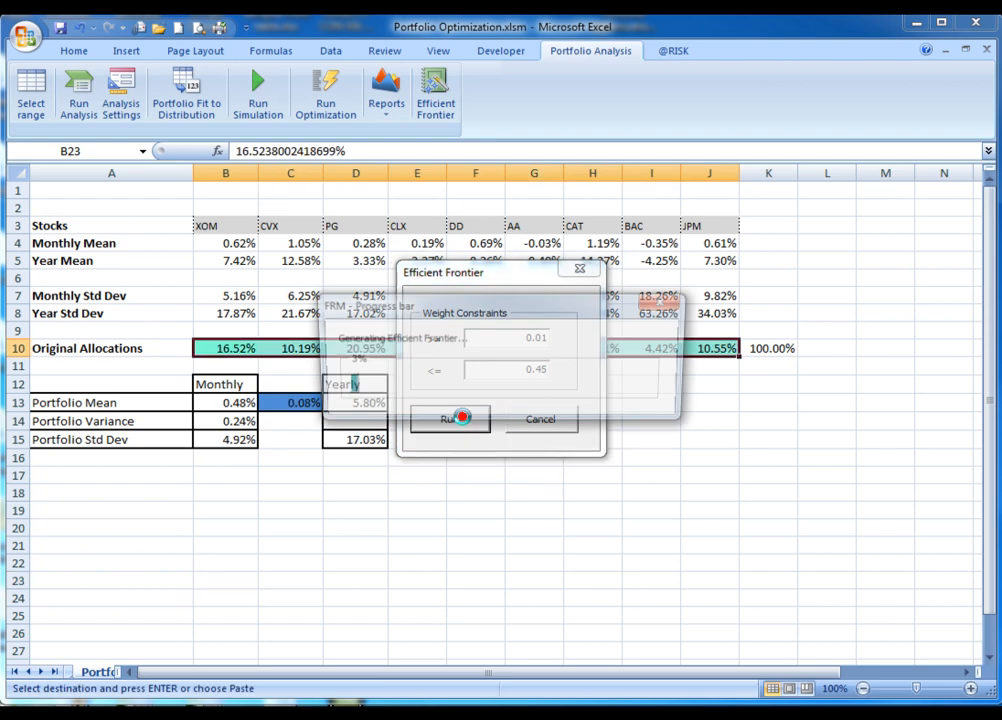
click(452, 418)
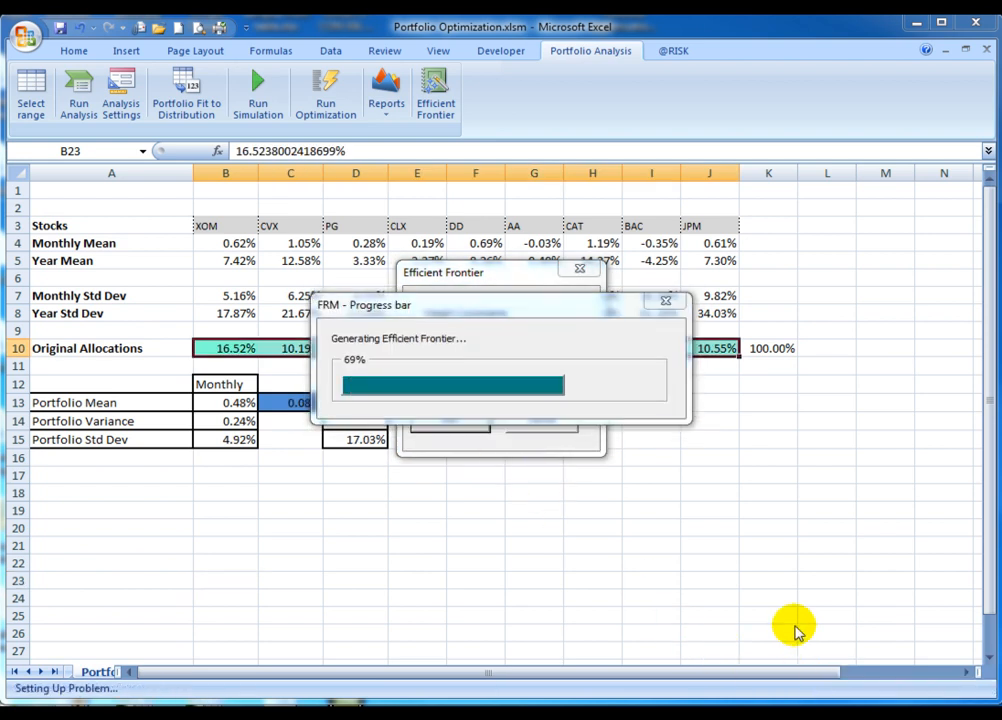
mouse_move(678, 524)
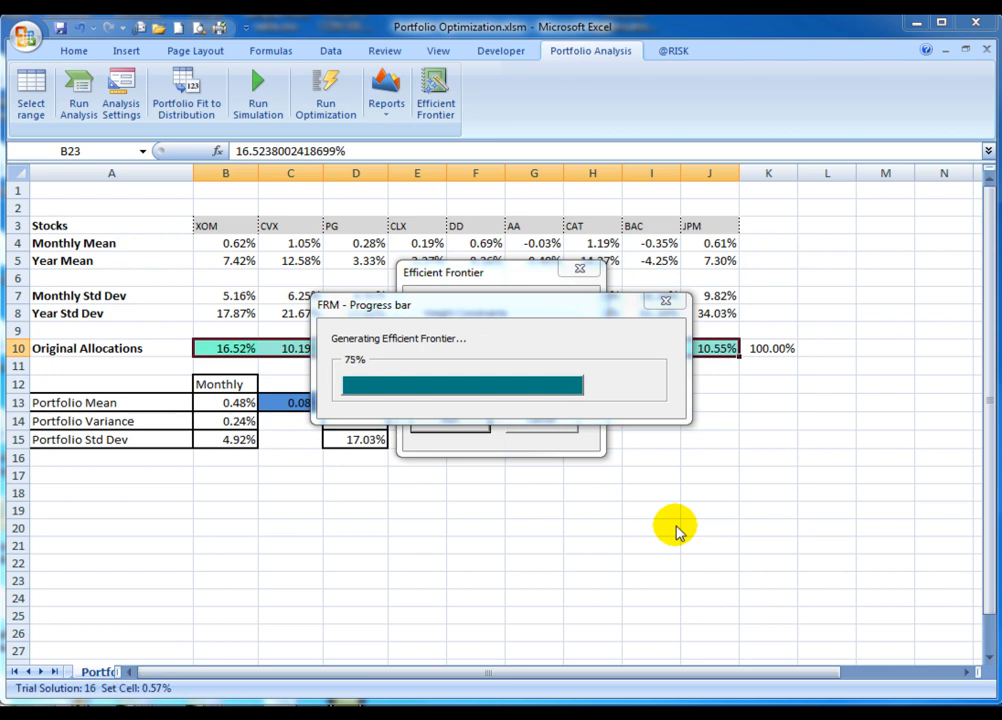